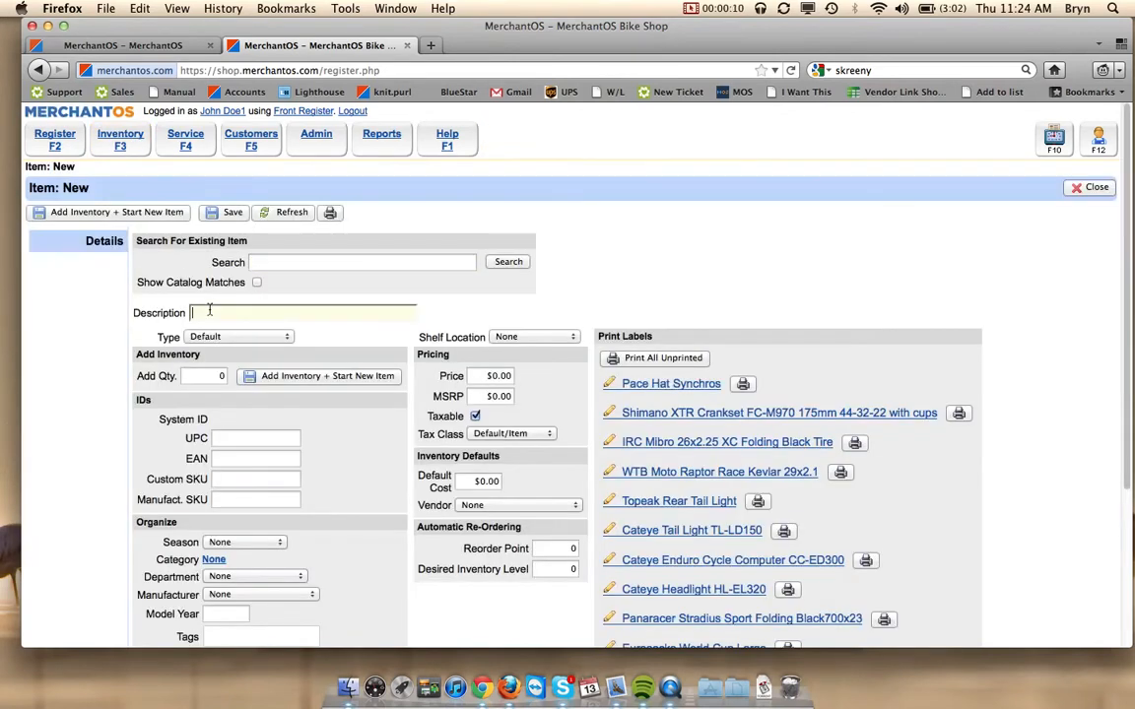
Step: Save a new item 'Upgraded Bike' with its Type set to Assembly
{"action": "type", "text": "Upgraded"}
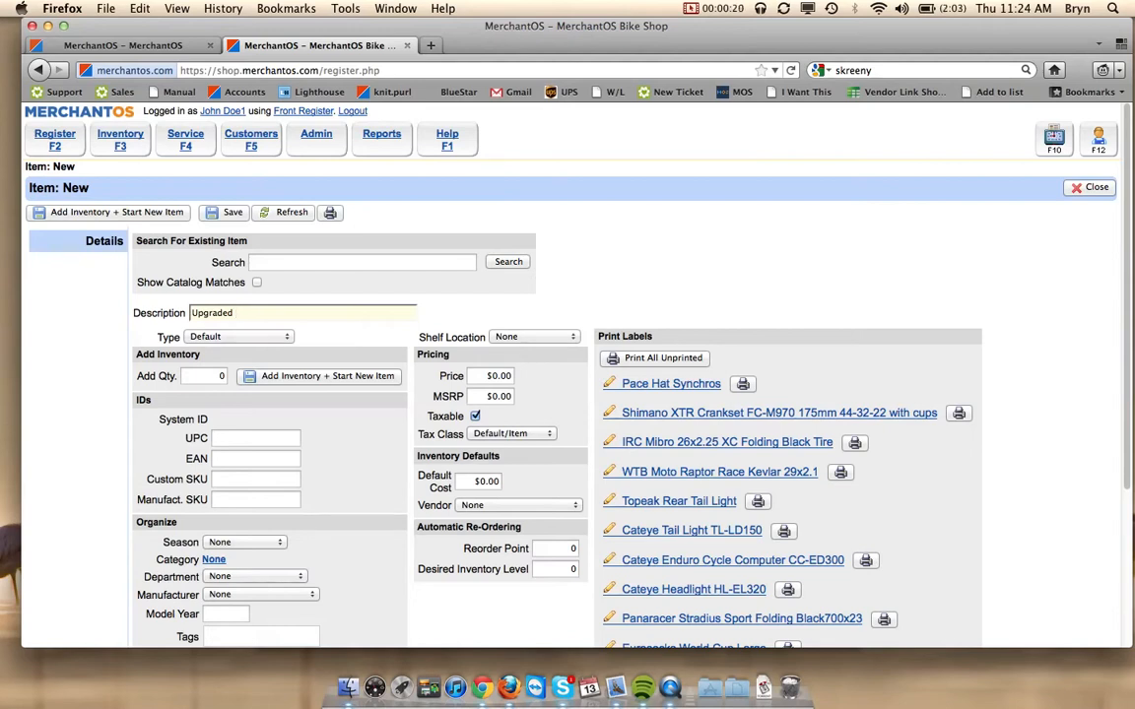
{"action": "type", "text": "Bike"}
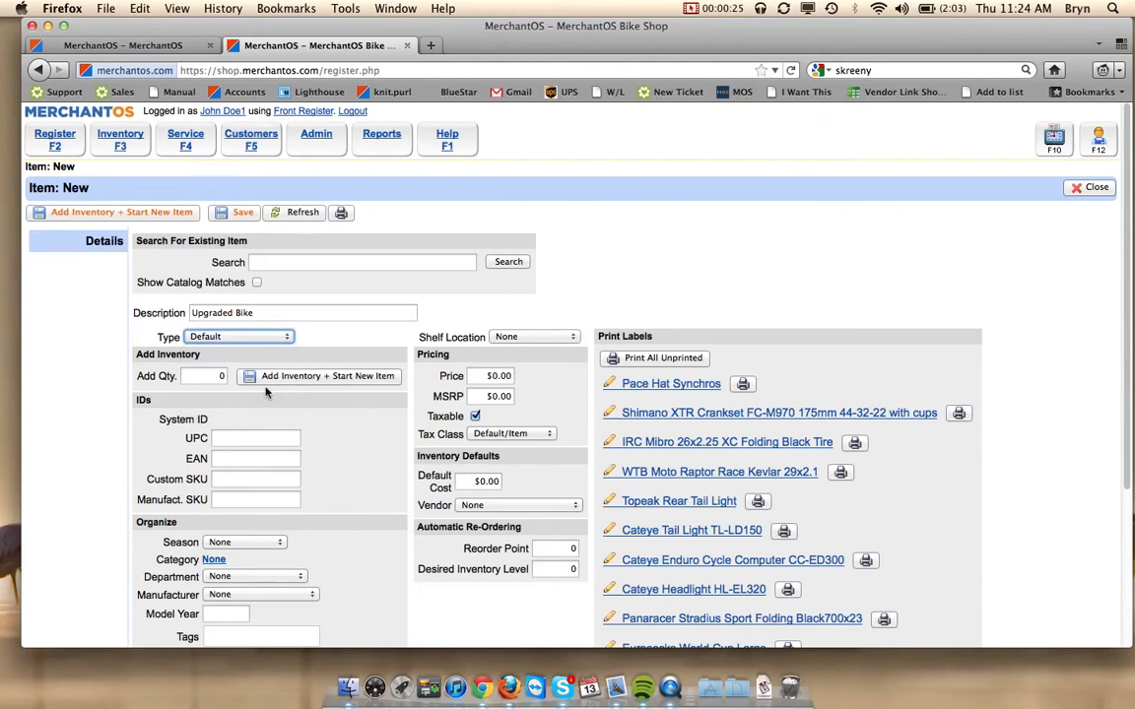
{"action": "left_click", "coordinate": [239, 335]}
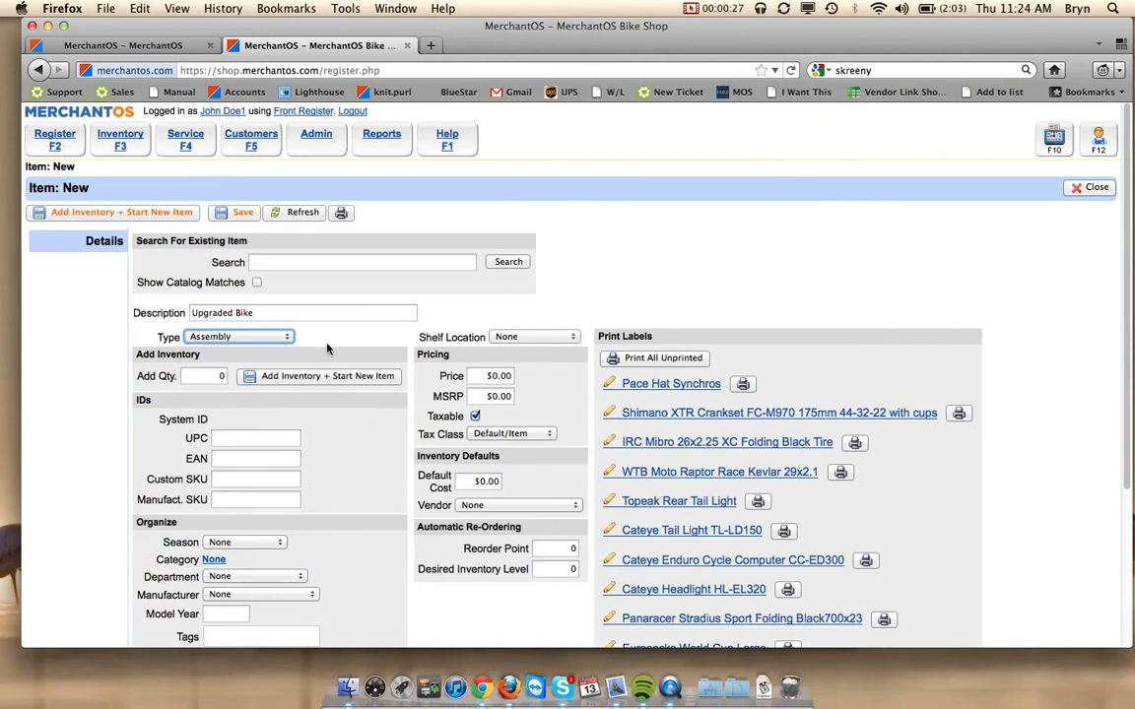
{"action": "mouse_move", "coordinate": [237, 203]}
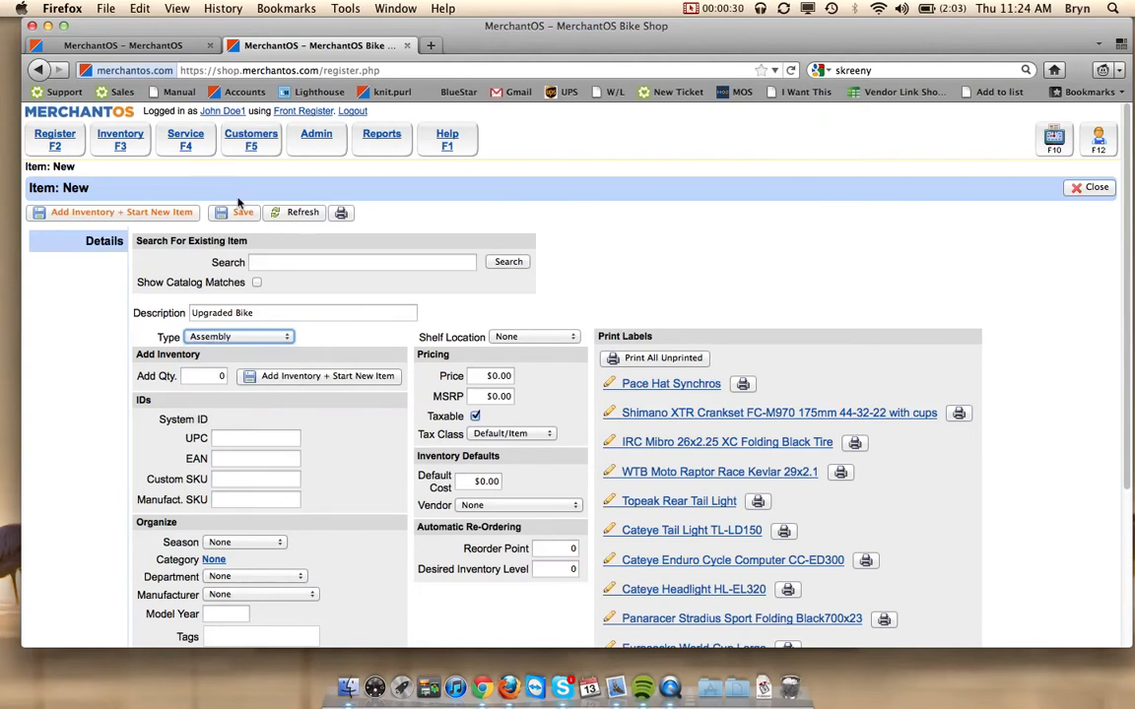
{"action": "left_click", "coordinate": [242, 213]}
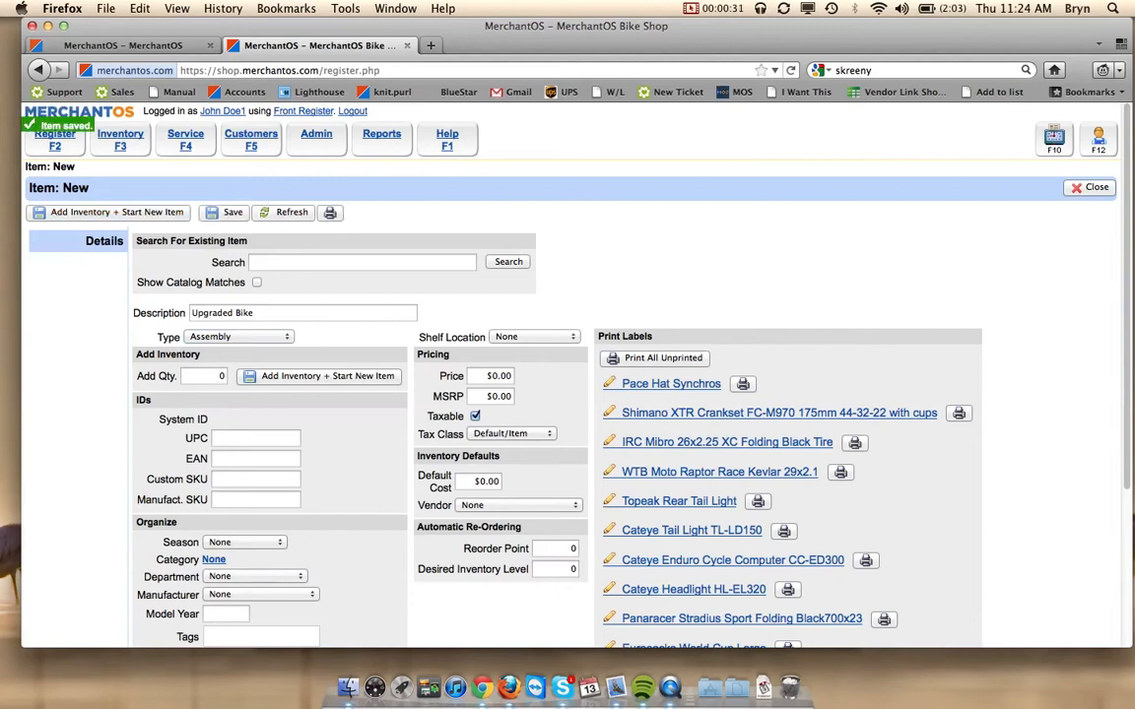
{"action": "left_click", "coordinate": [233, 213]}
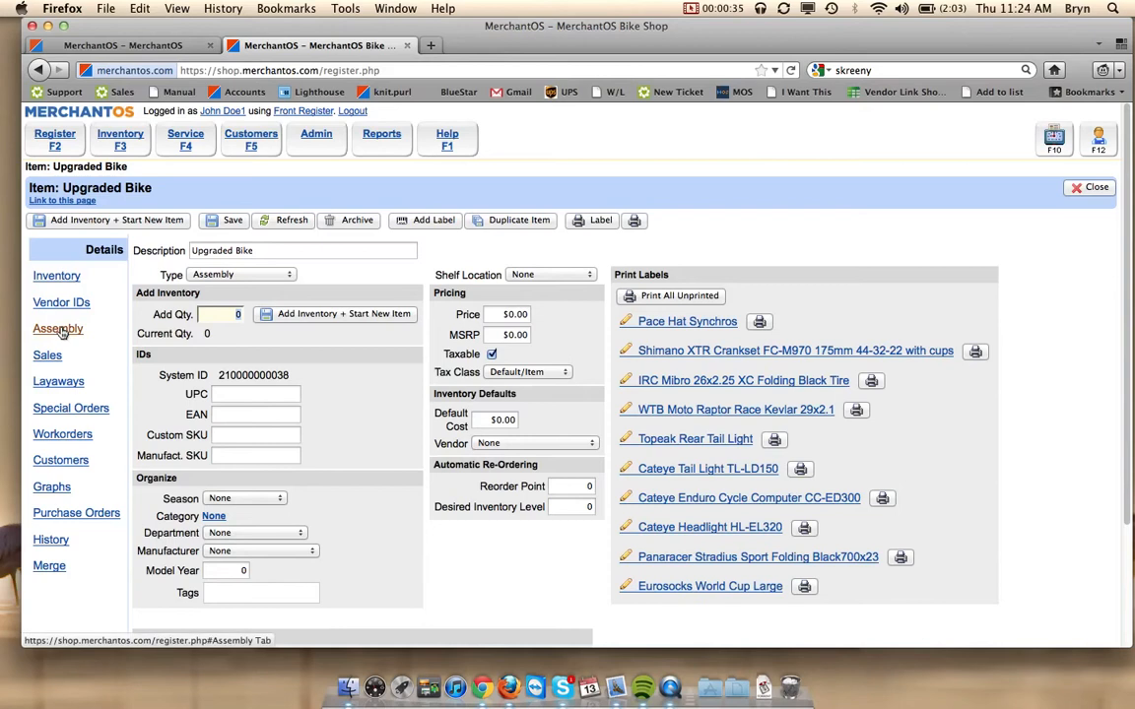
Step: Add Red Bike as an assembly part via the 'red bik' search
{"action": "left_click", "coordinate": [59, 327]}
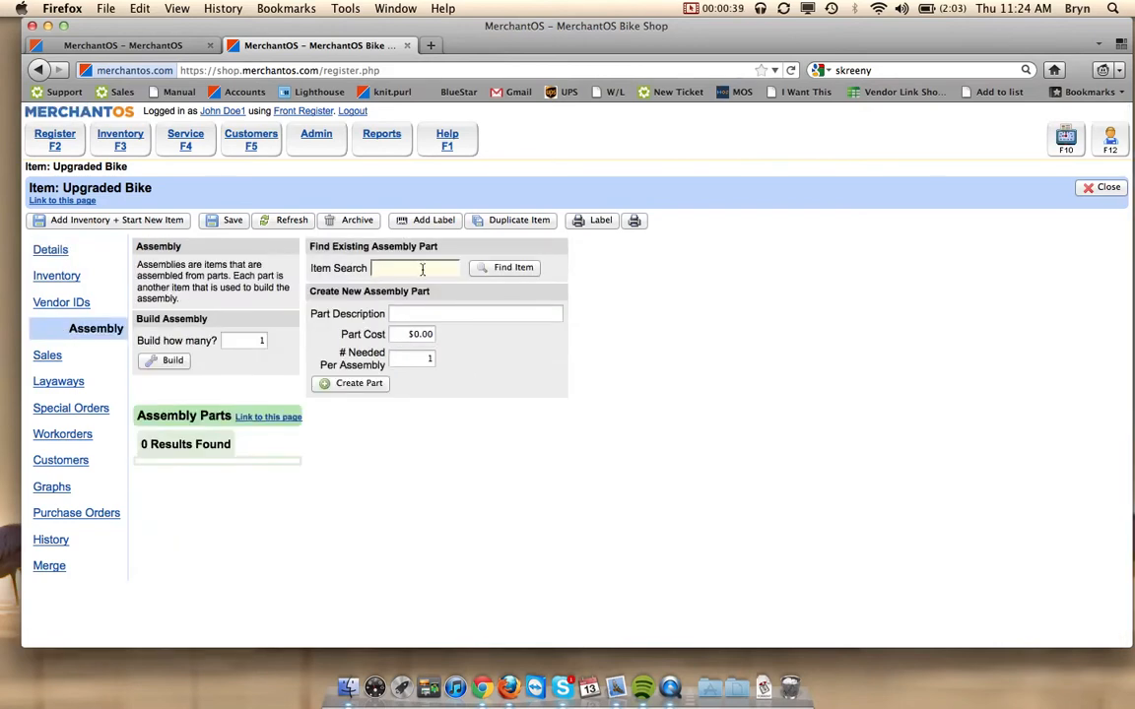
{"action": "type", "text": "red bik"}
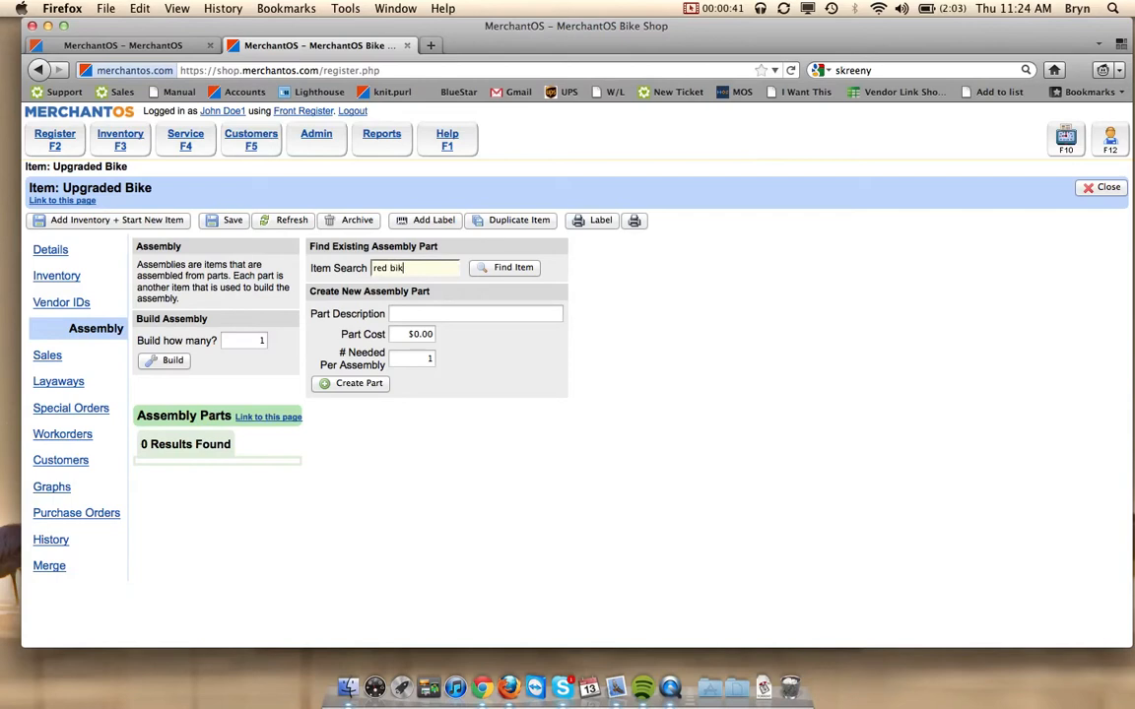
{"action": "left_click", "coordinate": [504, 268]}
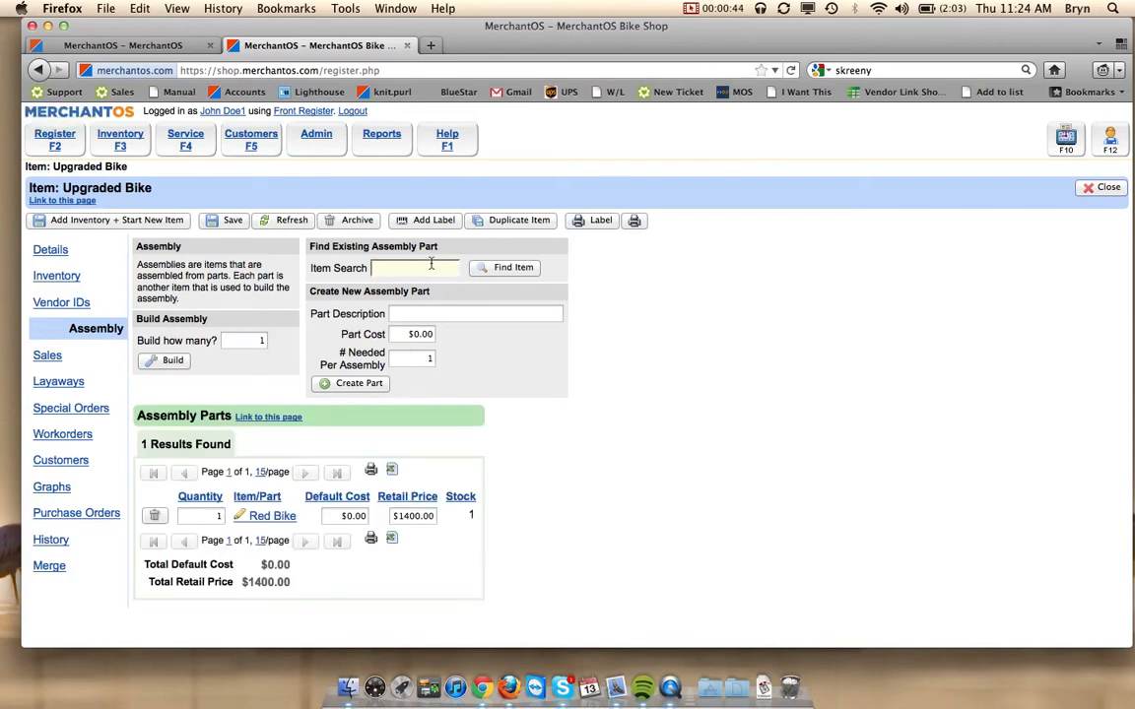
Step: Add the Cateye Headlight HL-EL320 via the 'head' search with quantity 2 and save
{"action": "type", "text": "head"}
{"action": "type", "text": "2"}
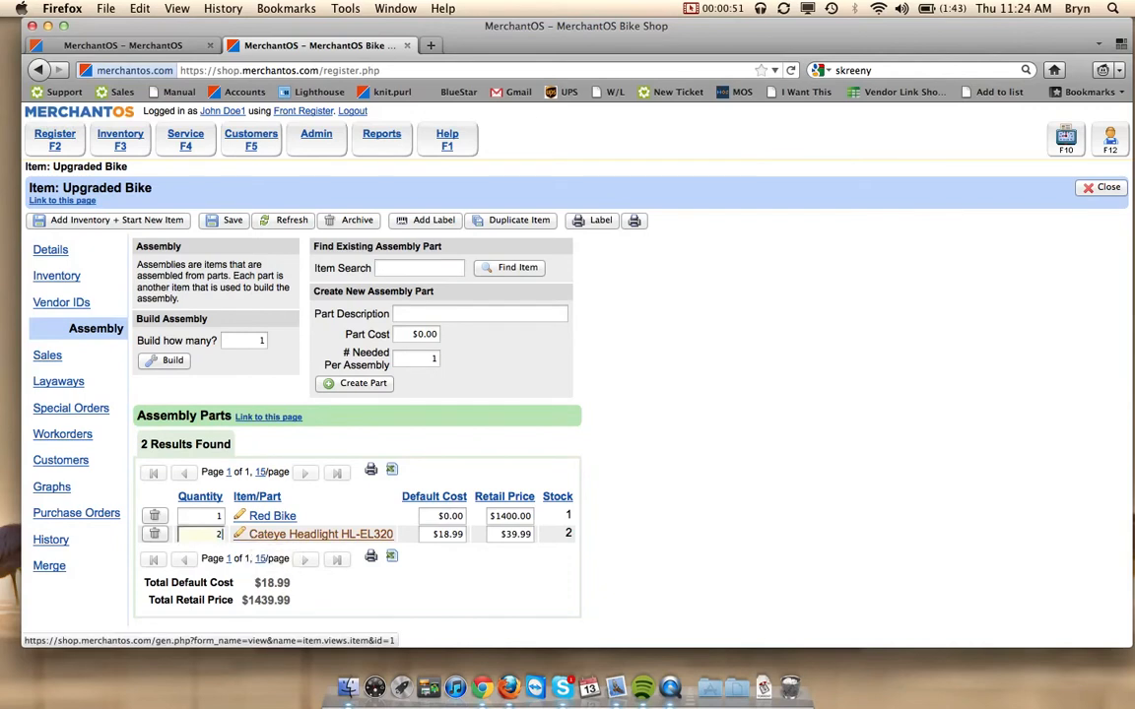
{"action": "left_click", "coordinate": [226, 220]}
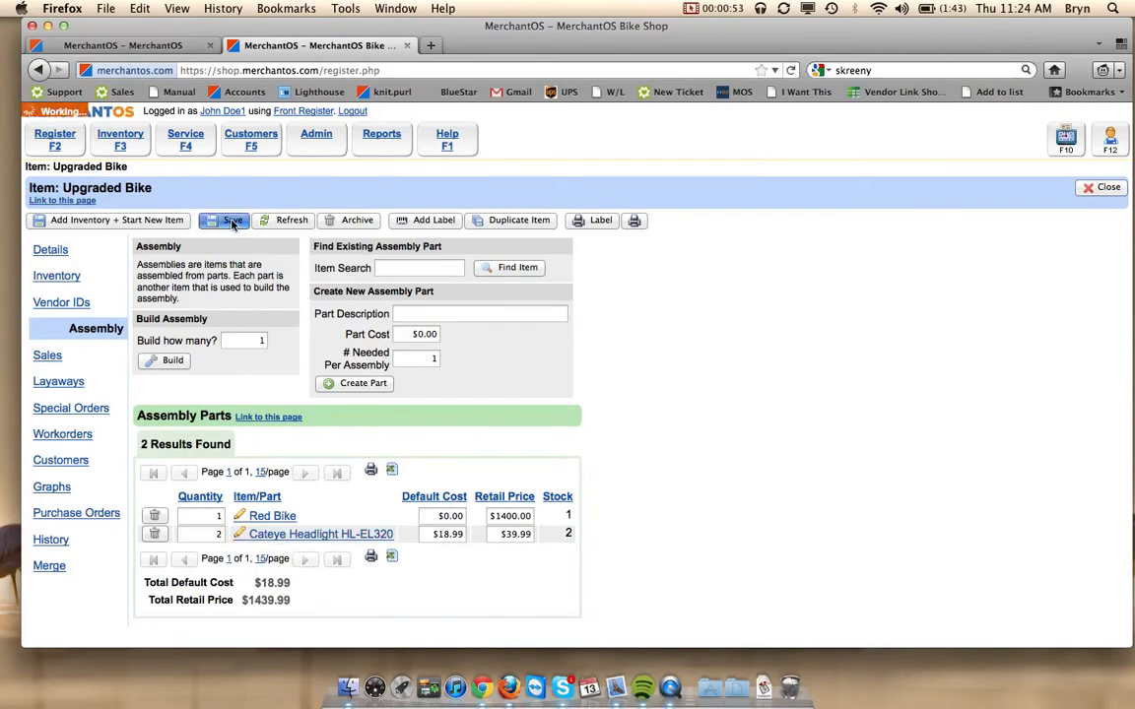
{"action": "left_click", "coordinate": [233, 221]}
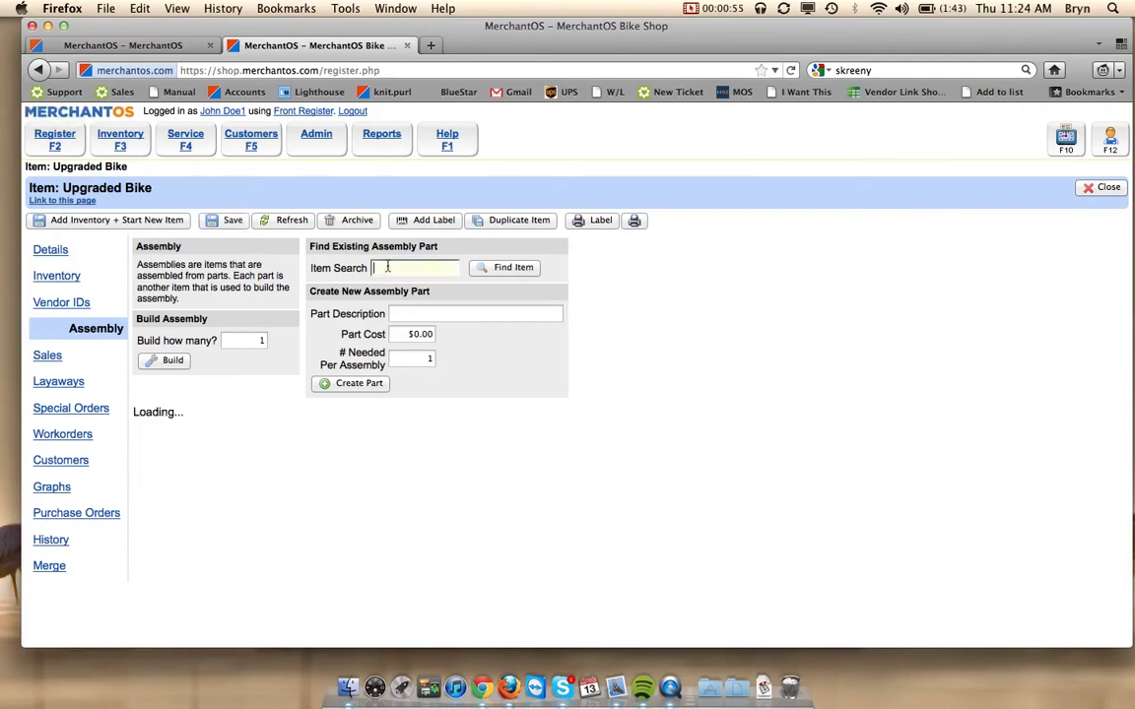
Step: Add the Cateye Enduro Cycle Computer CC-ED300 as a part via the 'co' search
{"action": "type", "text": "co"}
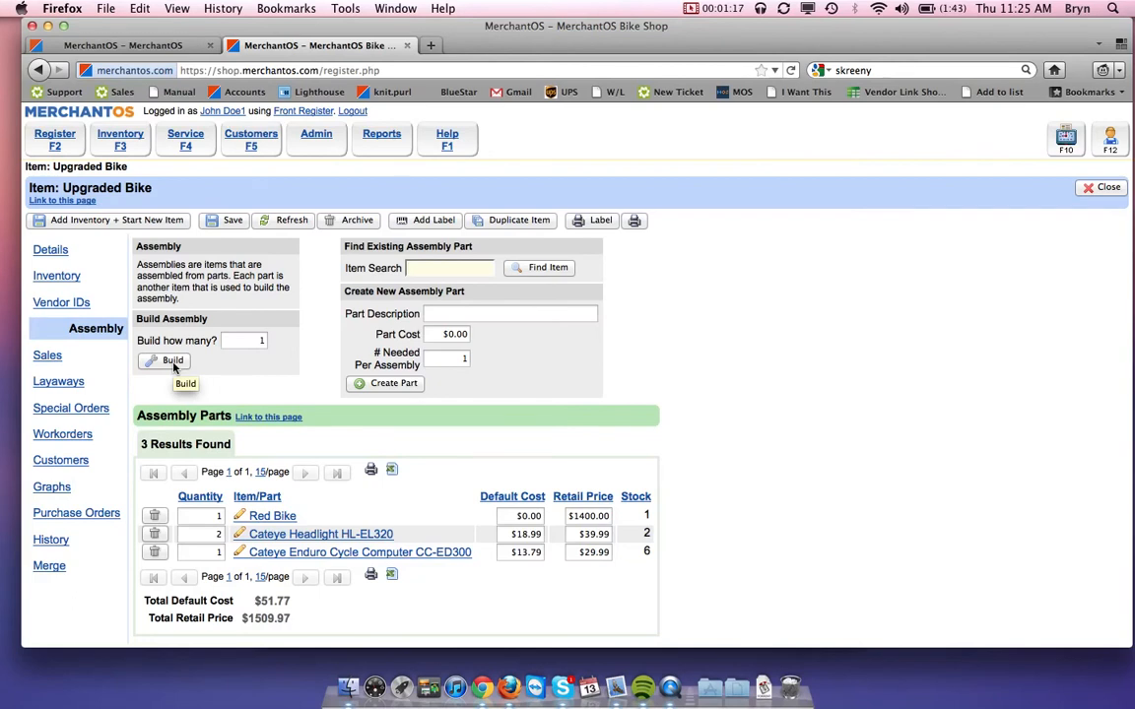
Step: Build 1 Upgraded Bike from its parts and check its Current Qty in Details
{"action": "left_click", "coordinate": [174, 360]}
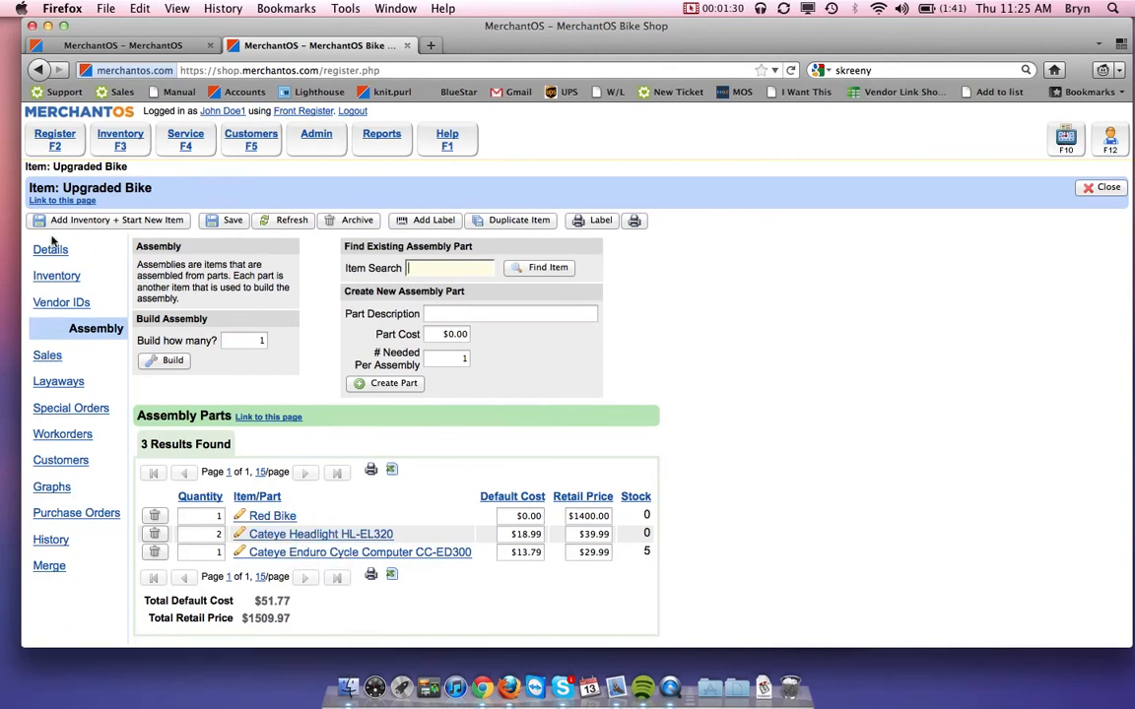
{"action": "left_click", "coordinate": [51, 248]}
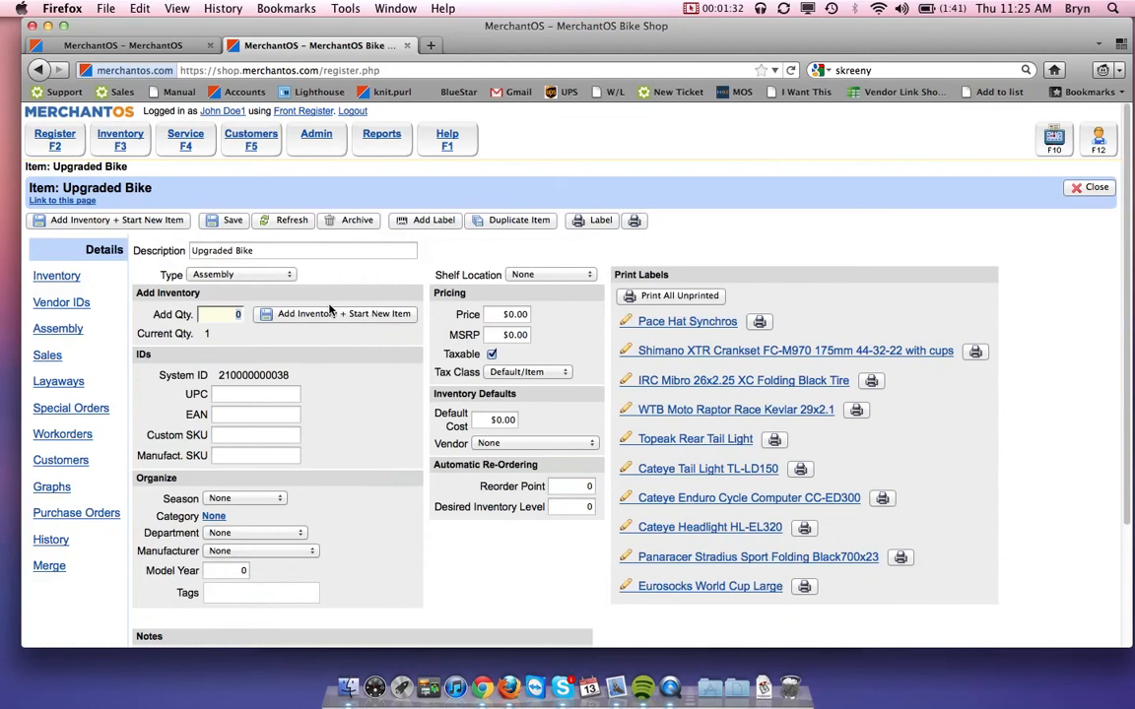